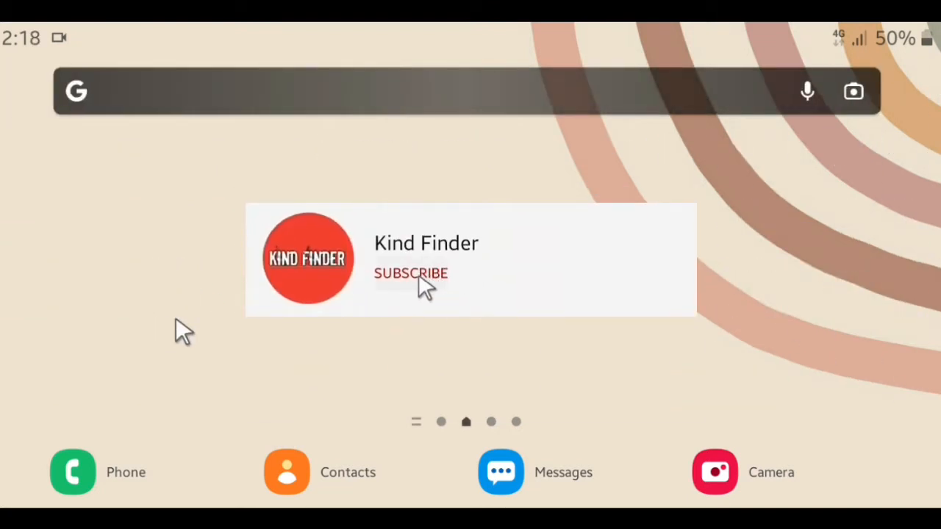
- Swipe to the home-screen page showing the Chrome and YouTube app icons
{"action": "left_click", "coordinate": [410, 272]}
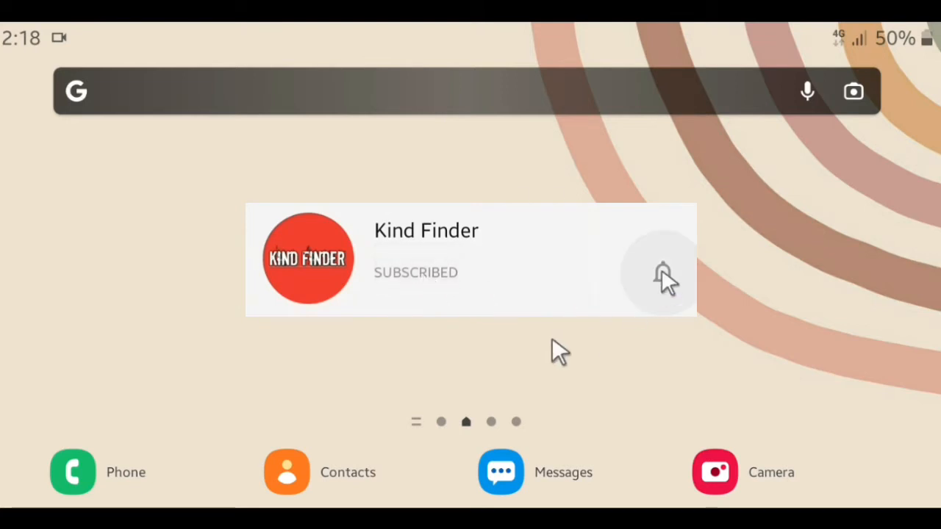
{"action": "left_click", "coordinate": [662, 276]}
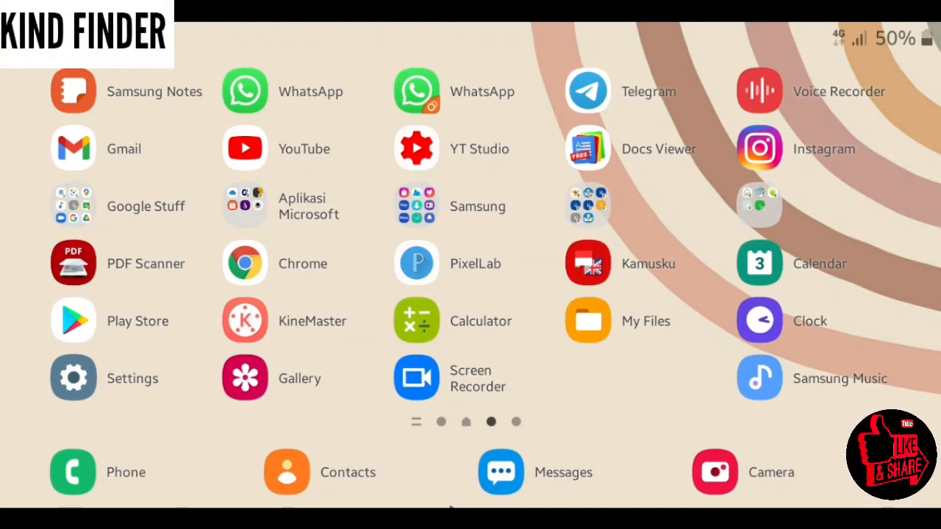
{"action": "mouse_move", "coordinate": [287, 286]}
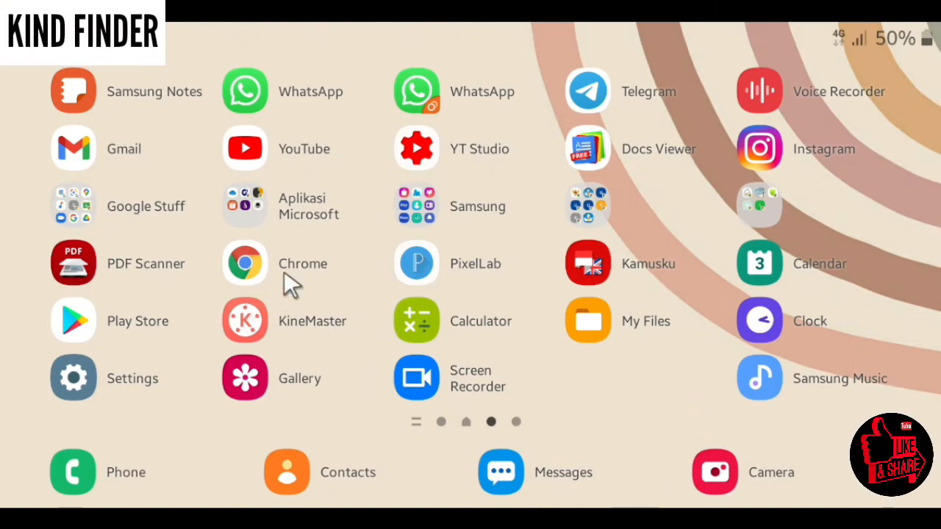
{"action": "mouse_move", "coordinate": [341, 253]}
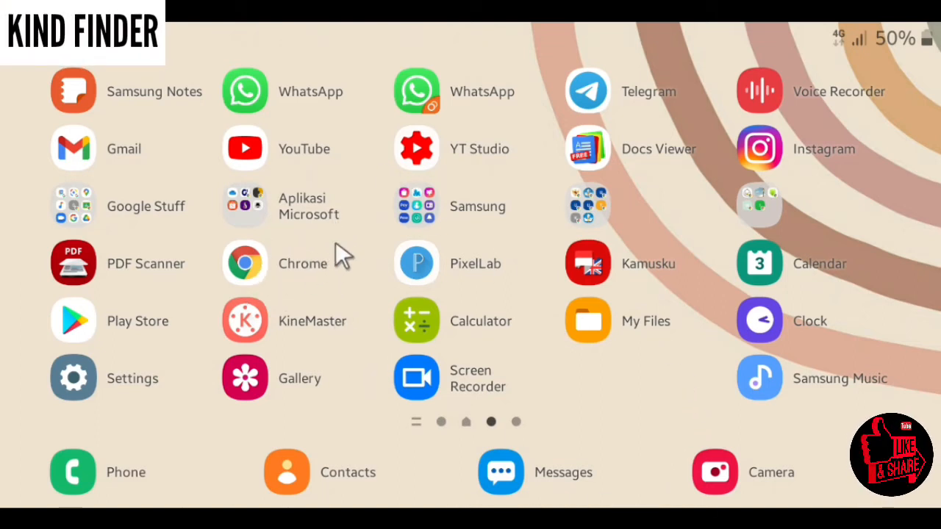
{"action": "mouse_move", "coordinate": [267, 267]}
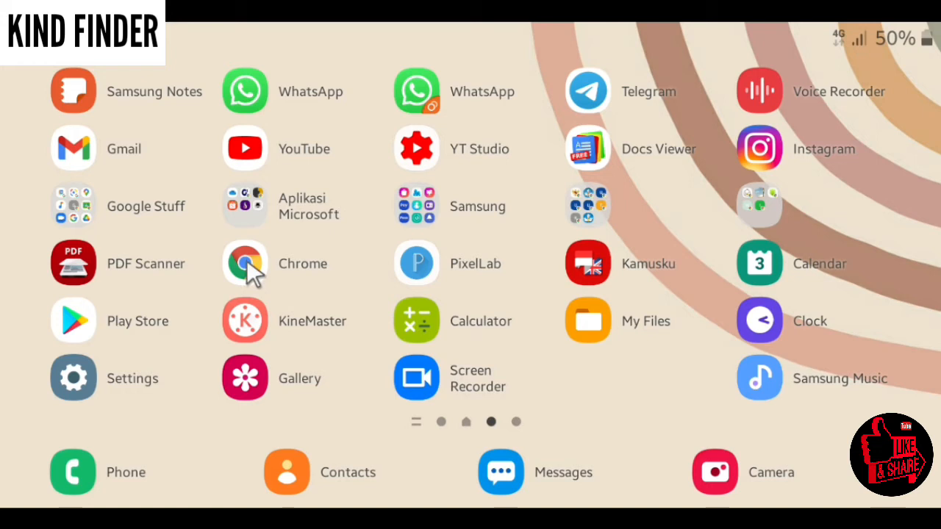
{"action": "mouse_move", "coordinate": [403, 382]}
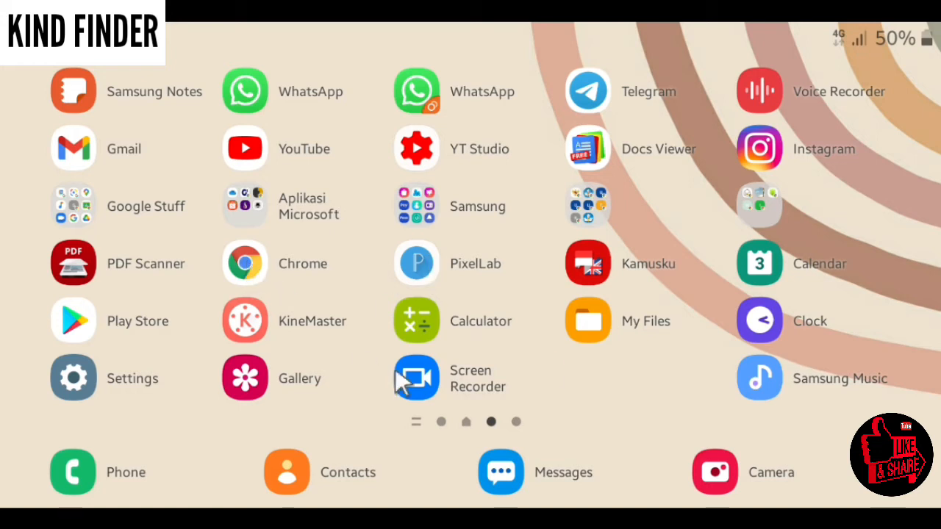
{"action": "mouse_move", "coordinate": [339, 288]}
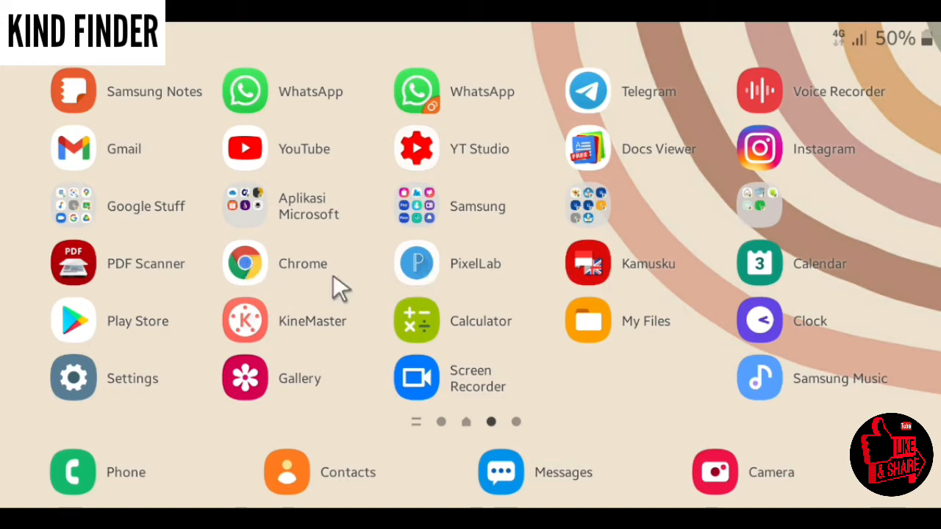
{"action": "mouse_move", "coordinate": [297, 250]}
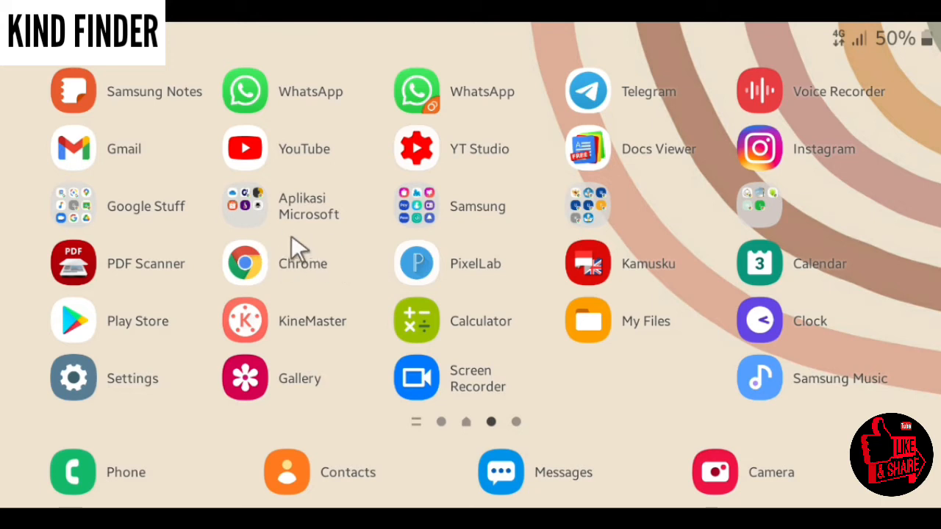
{"action": "mouse_move", "coordinate": [277, 292]}
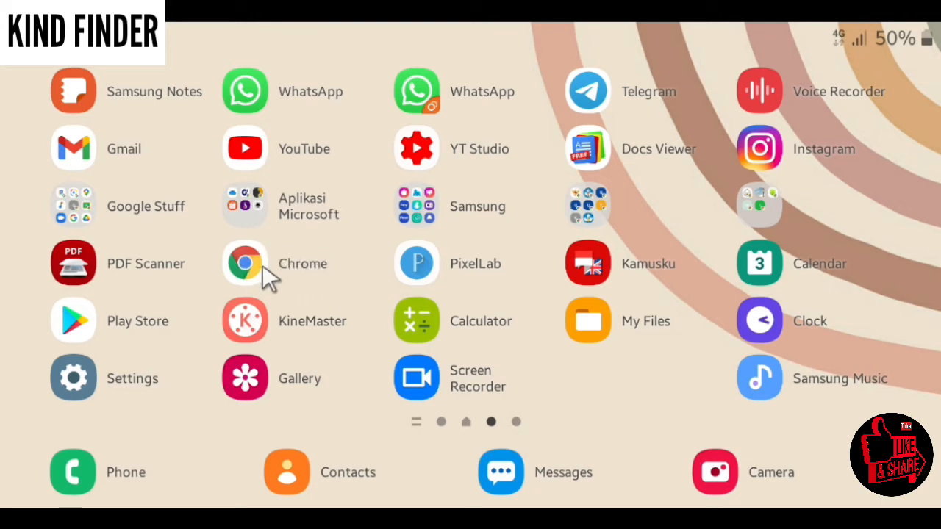
- Go to youtube.com in Chrome and scroll the KF Channel account menu down to Settings
{"action": "left_click", "coordinate": [245, 263]}
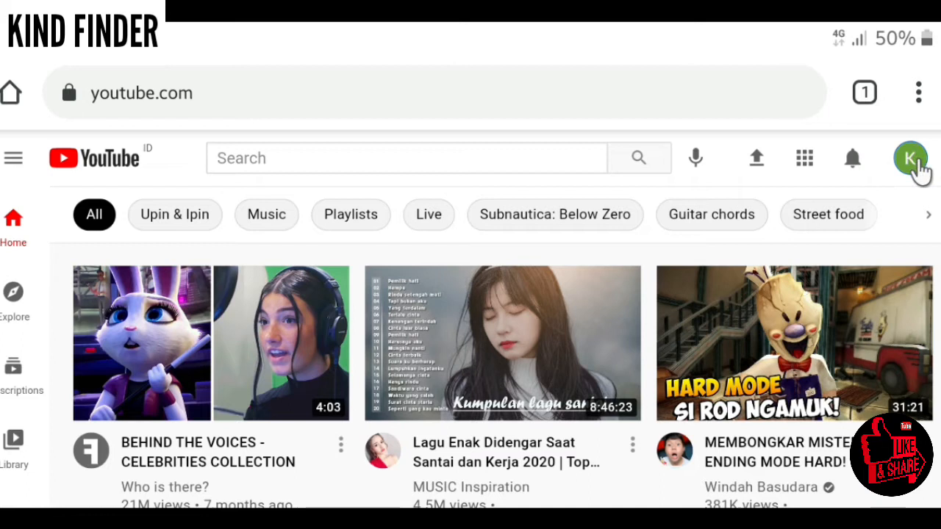
{"action": "left_click", "coordinate": [911, 158]}
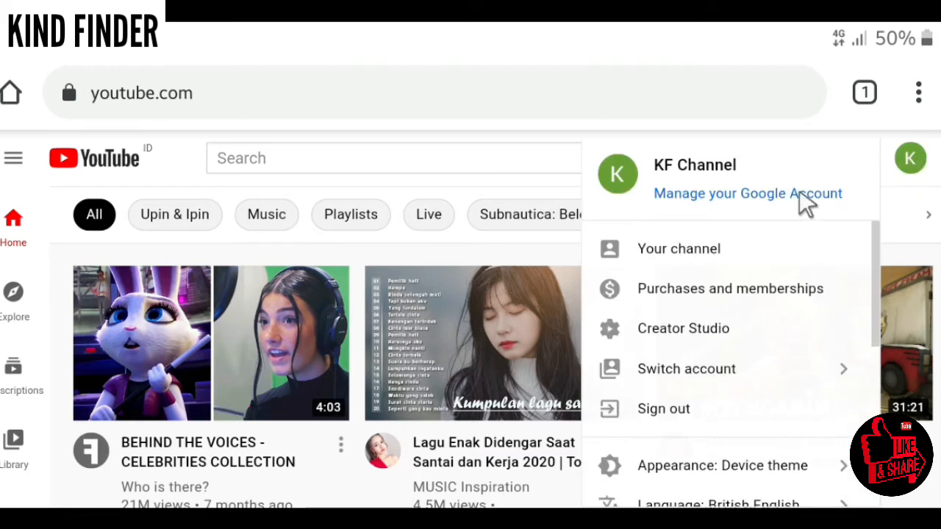
{"action": "mouse_move", "coordinate": [735, 248]}
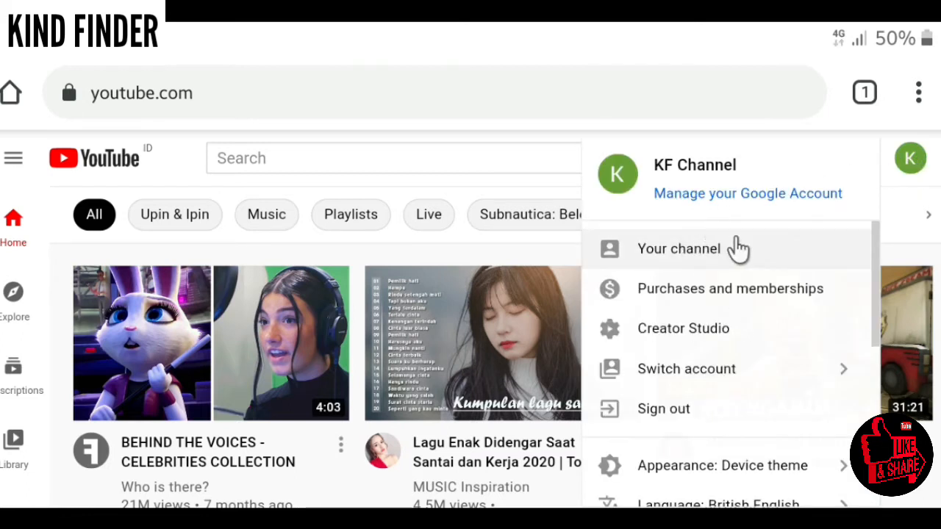
{"action": "mouse_move", "coordinate": [724, 267]}
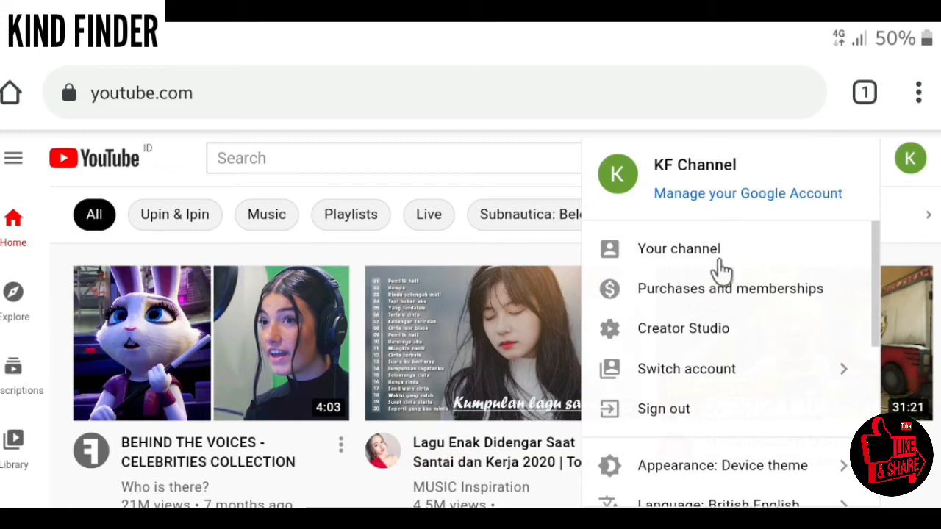
{"action": "mouse_move", "coordinate": [919, 160]}
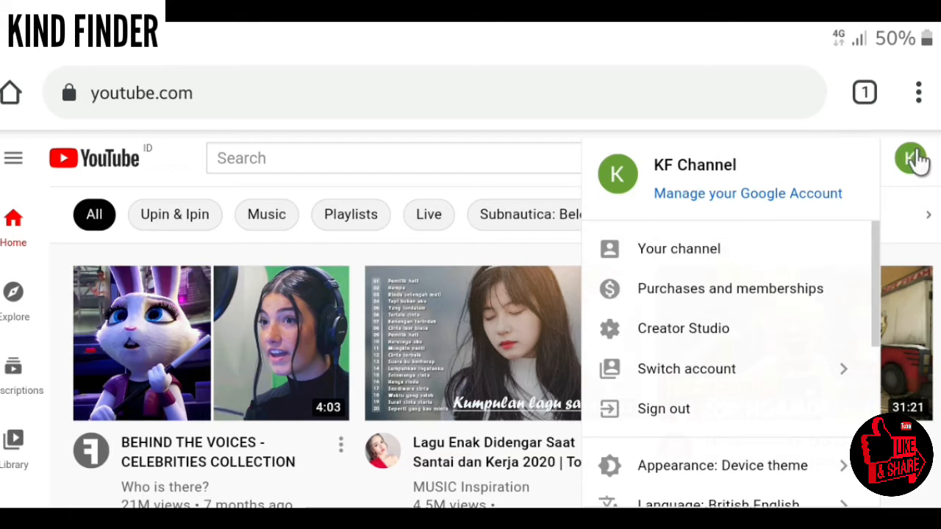
{"action": "scroll", "scroll_direction": "down", "scroll_amount": 3}
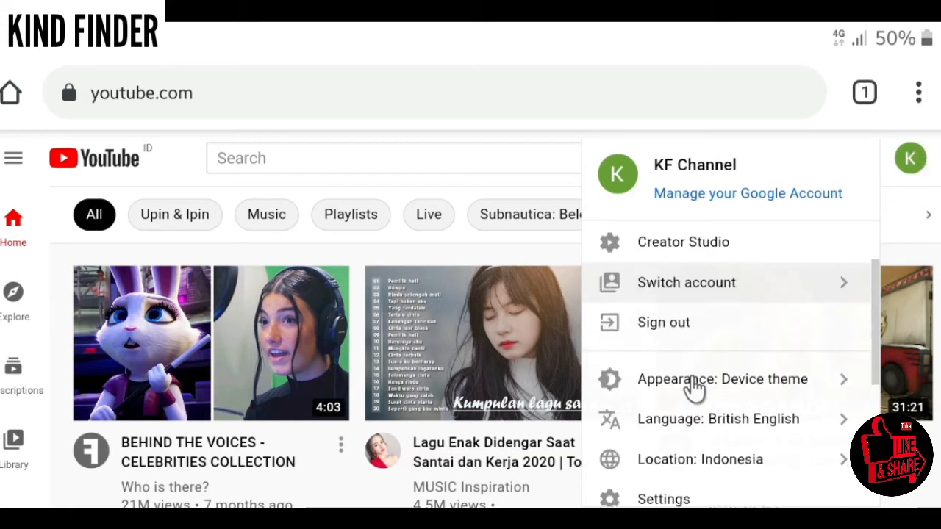
{"action": "scroll", "scroll_direction": "down", "scroll_amount": 3}
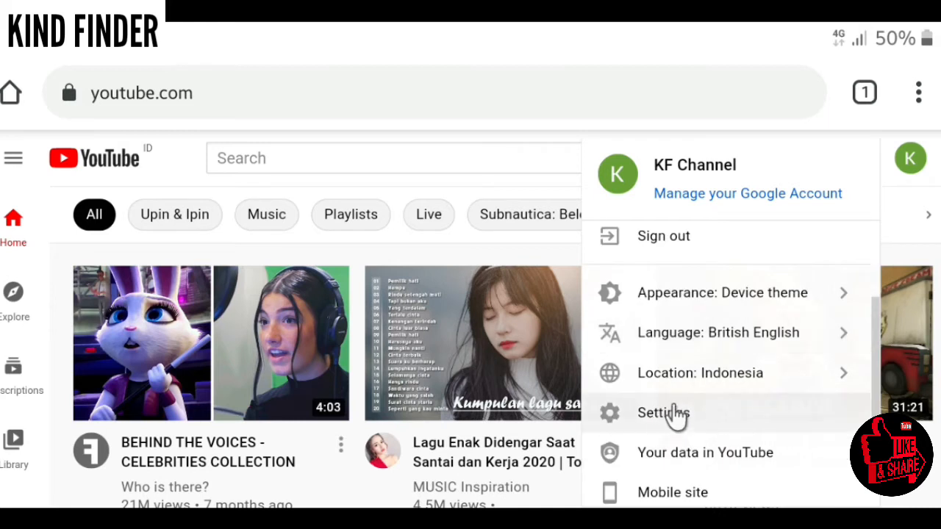
- From Settings > Account, reach 'Add or manage your channel(s)' and start creating a new channel
{"action": "left_click", "coordinate": [662, 411]}
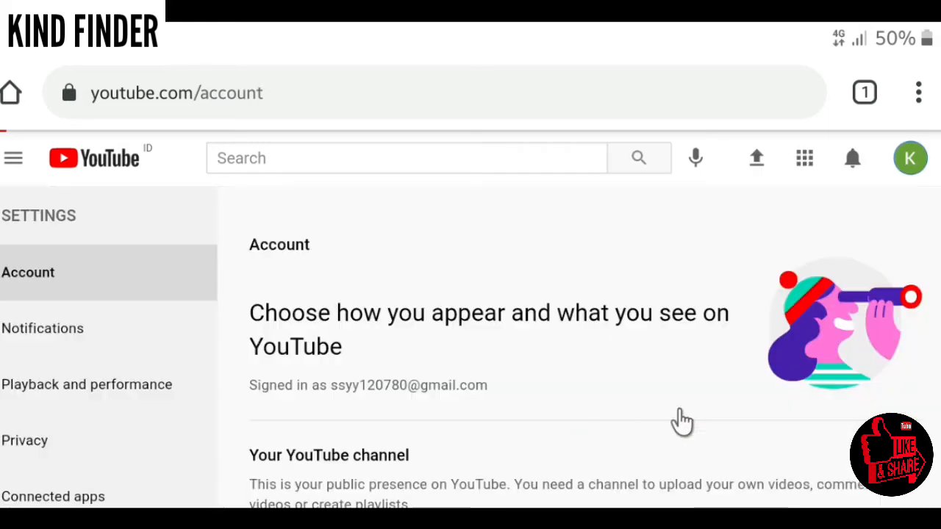
{"action": "mouse_move", "coordinate": [629, 408]}
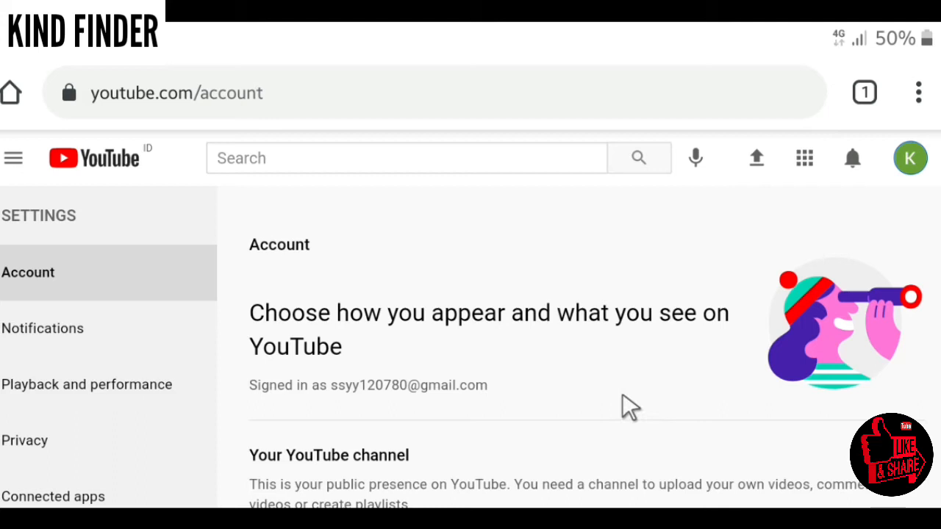
{"action": "scroll", "scroll_direction": "down", "scroll_amount": 3}
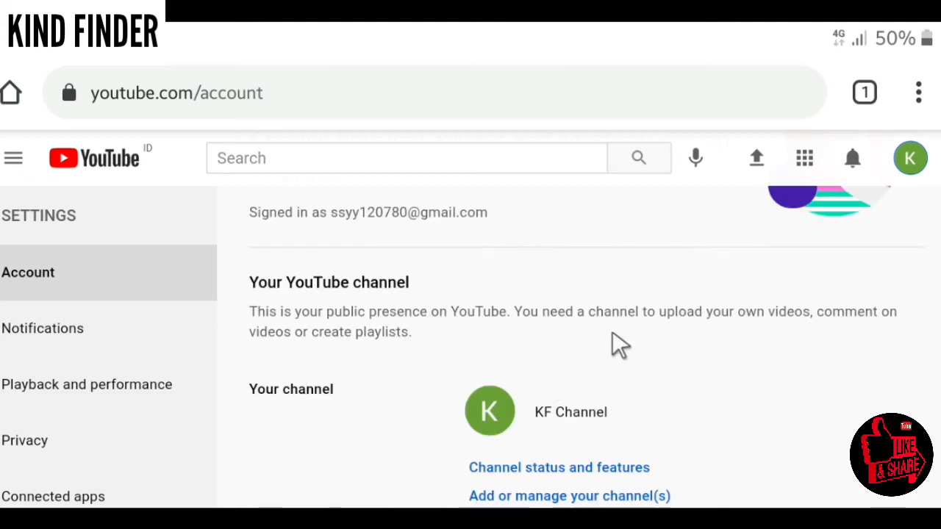
{"action": "mouse_move", "coordinate": [317, 352]}
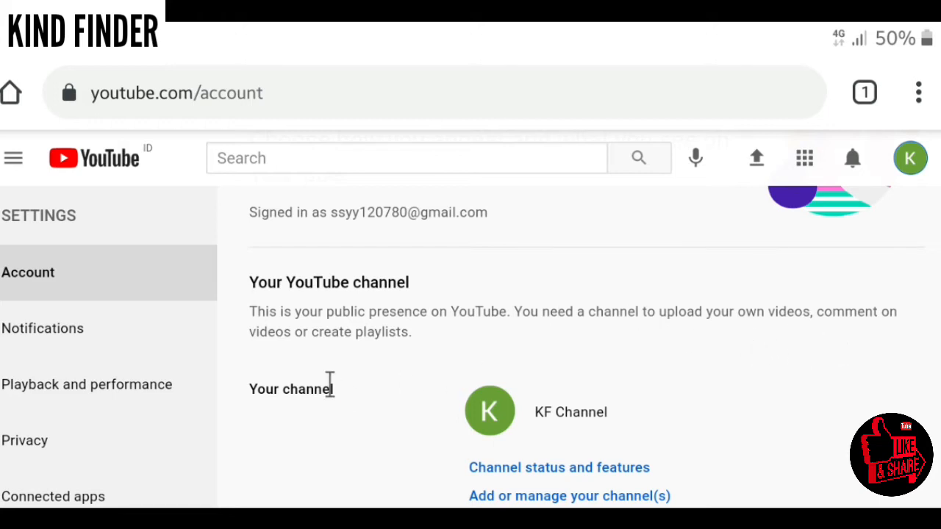
{"action": "scroll", "scroll_direction": "down", "scroll_amount": 3}
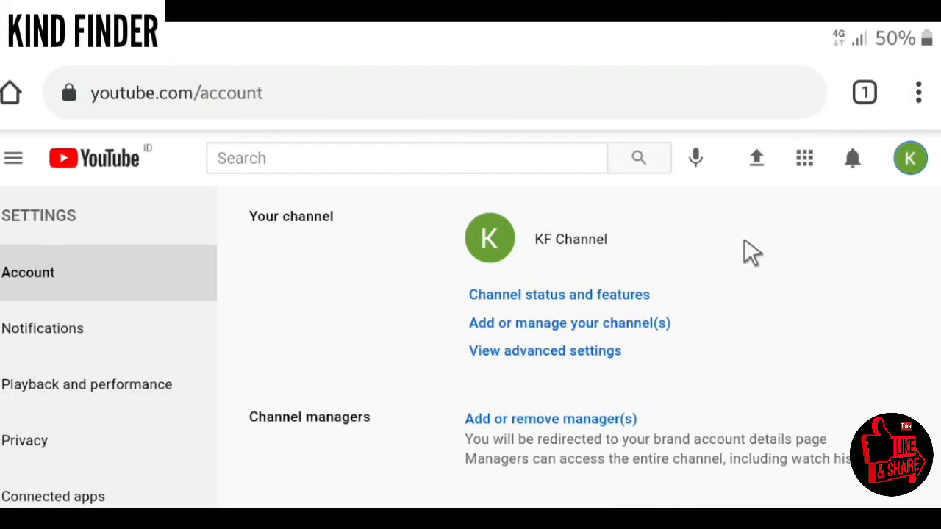
{"action": "mouse_move", "coordinate": [527, 350]}
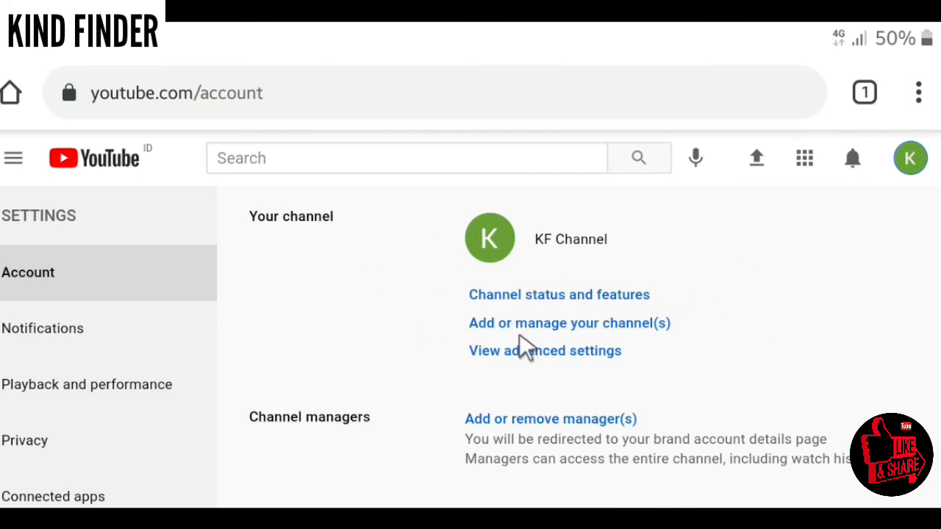
{"action": "mouse_move", "coordinate": [635, 335]}
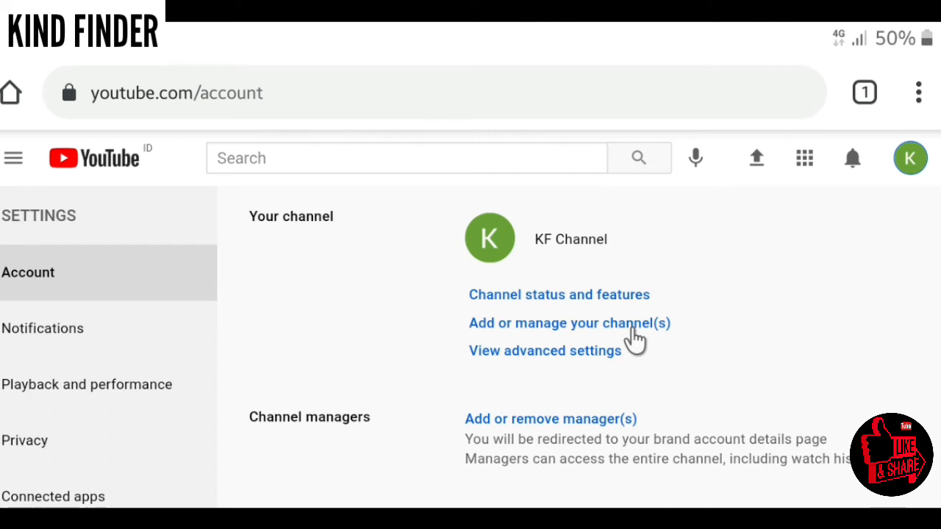
{"action": "mouse_move", "coordinate": [541, 338]}
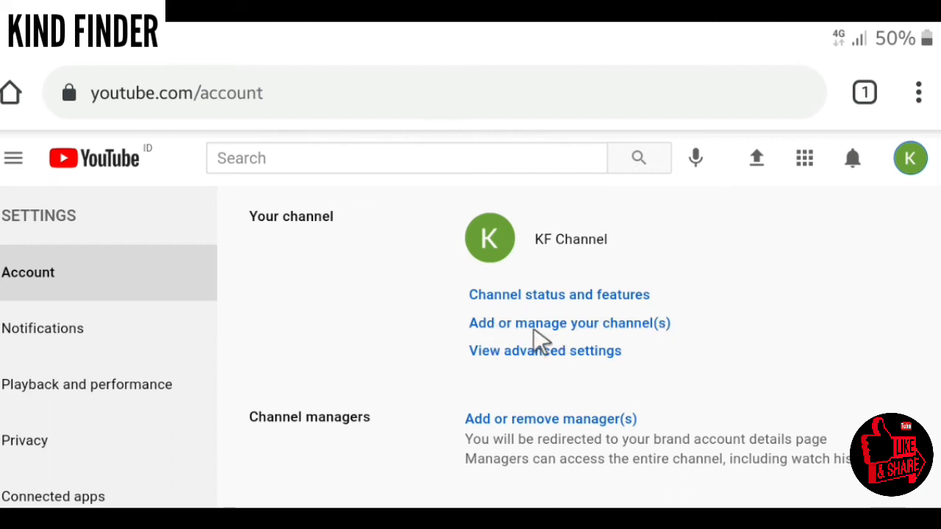
{"action": "mouse_move", "coordinate": [547, 331]}
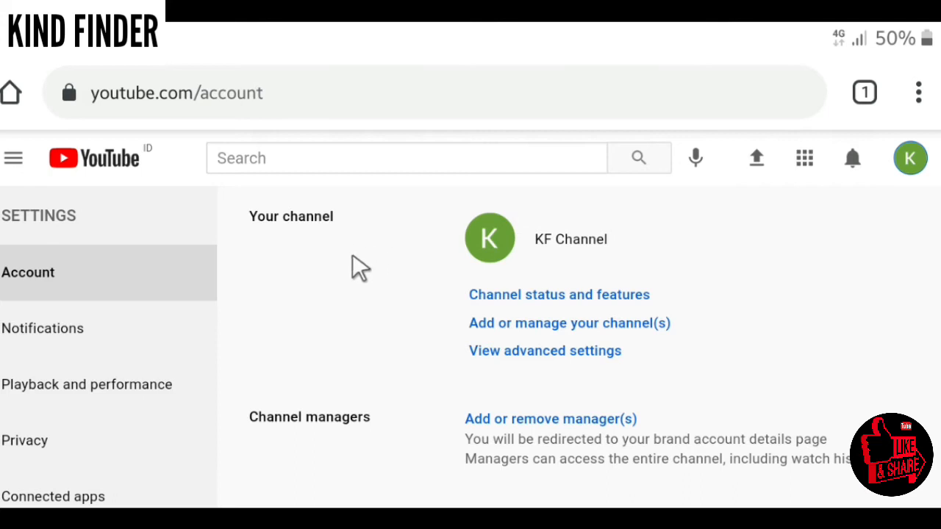
{"action": "mouse_move", "coordinate": [888, 303]}
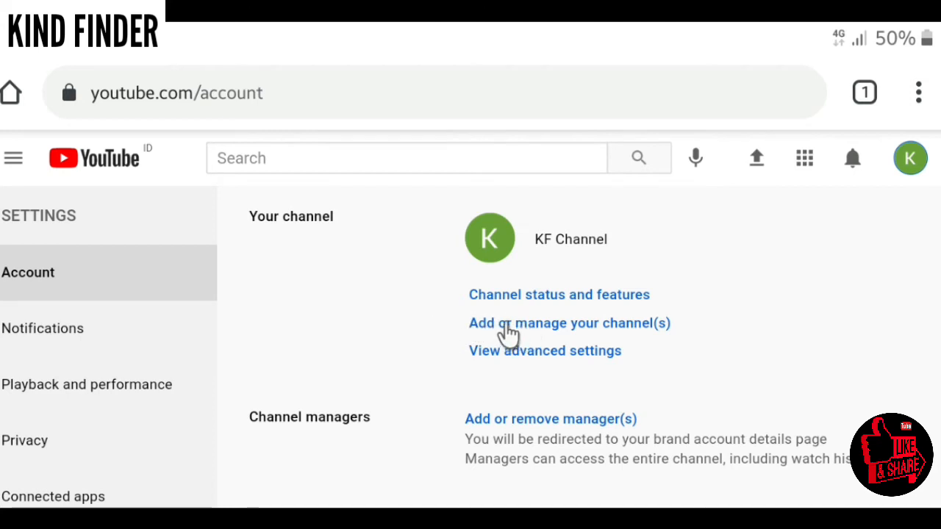
{"action": "mouse_move", "coordinate": [497, 341]}
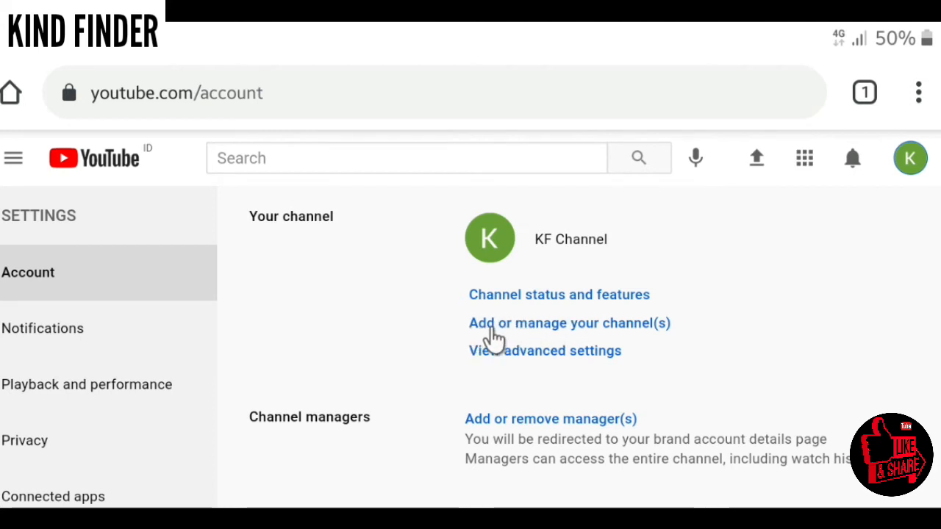
{"action": "mouse_move", "coordinate": [487, 332]}
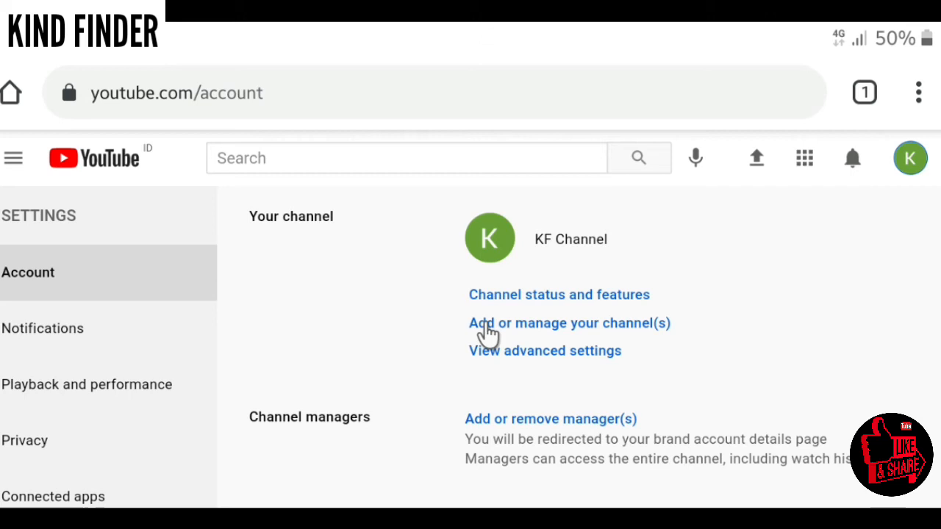
{"action": "mouse_move", "coordinate": [515, 338]}
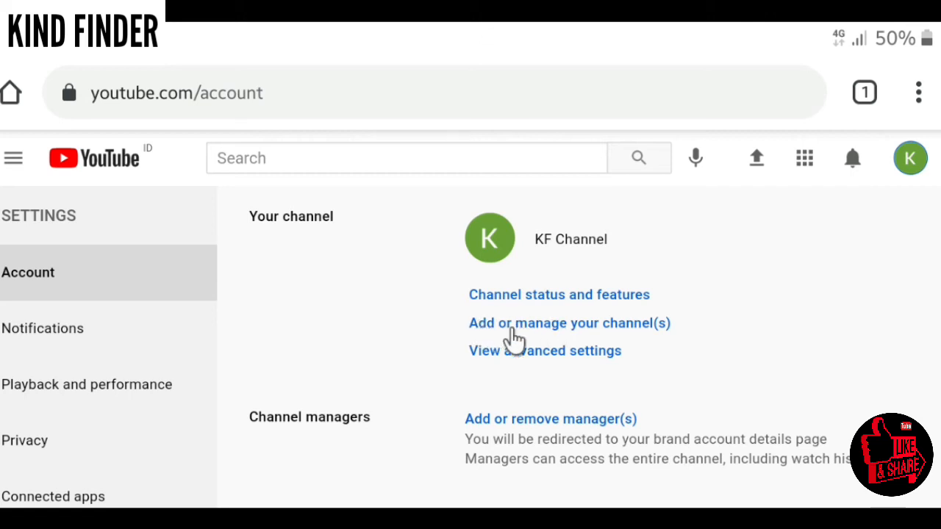
{"action": "mouse_move", "coordinate": [606, 335]}
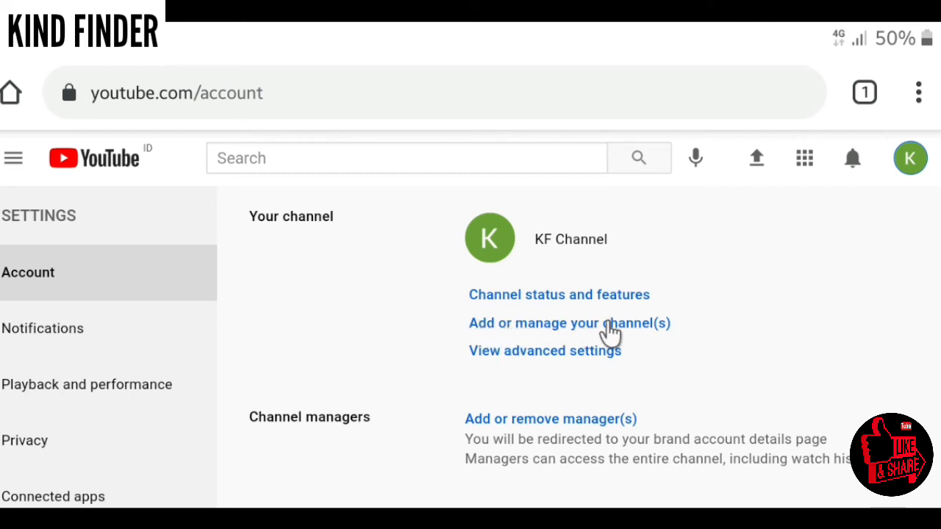
{"action": "left_click", "coordinate": [570, 324]}
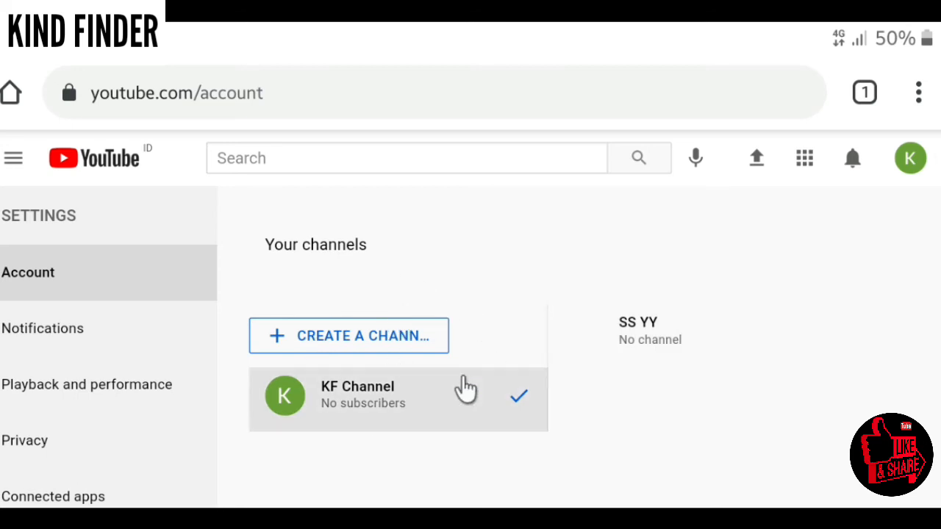
{"action": "mouse_move", "coordinate": [360, 341]}
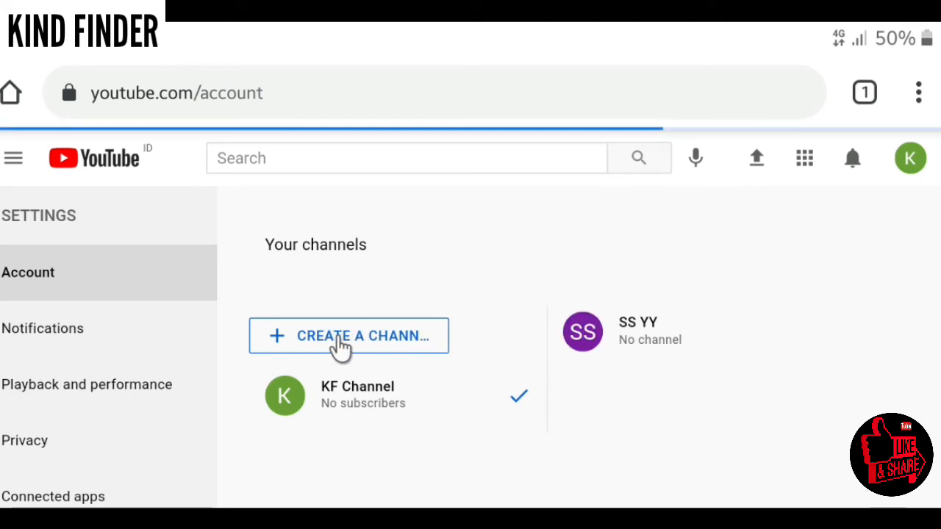
{"action": "left_click", "coordinate": [348, 336]}
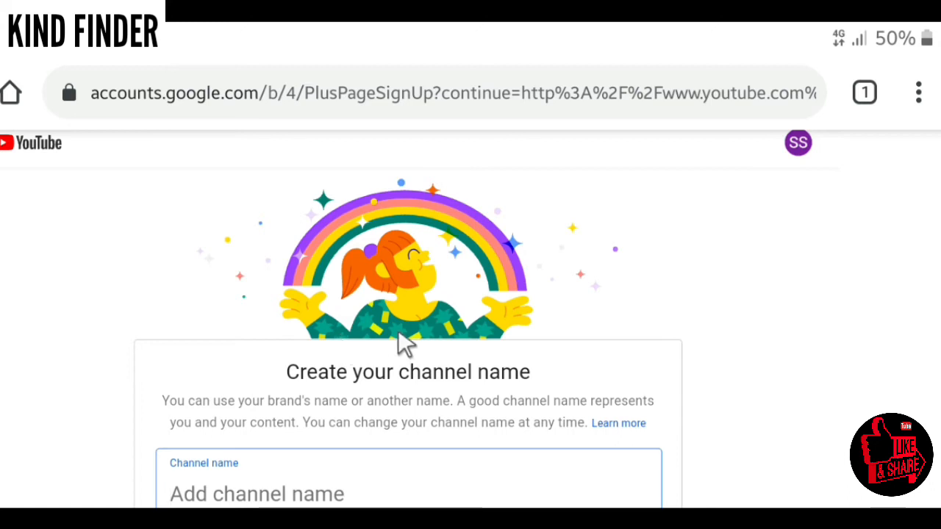
- Enter 'Kinny' in the Channel name field on the Create your channel name page
{"action": "scroll", "scroll_direction": "down", "scroll_amount": 3}
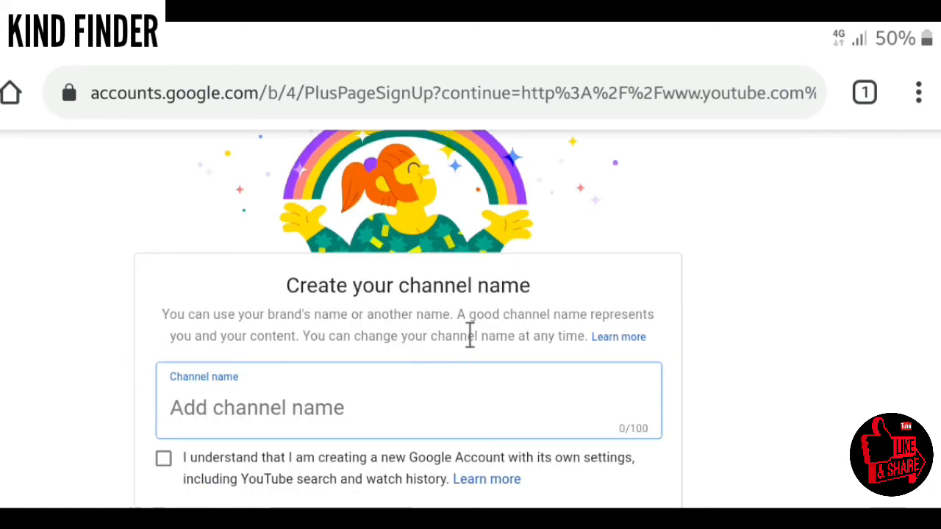
{"action": "mouse_move", "coordinate": [270, 375]}
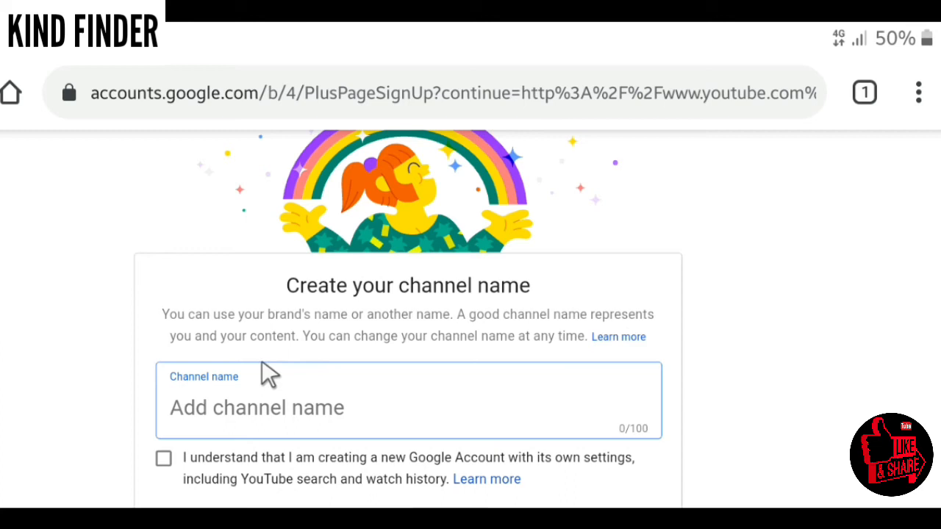
{"action": "mouse_move", "coordinate": [341, 360]}
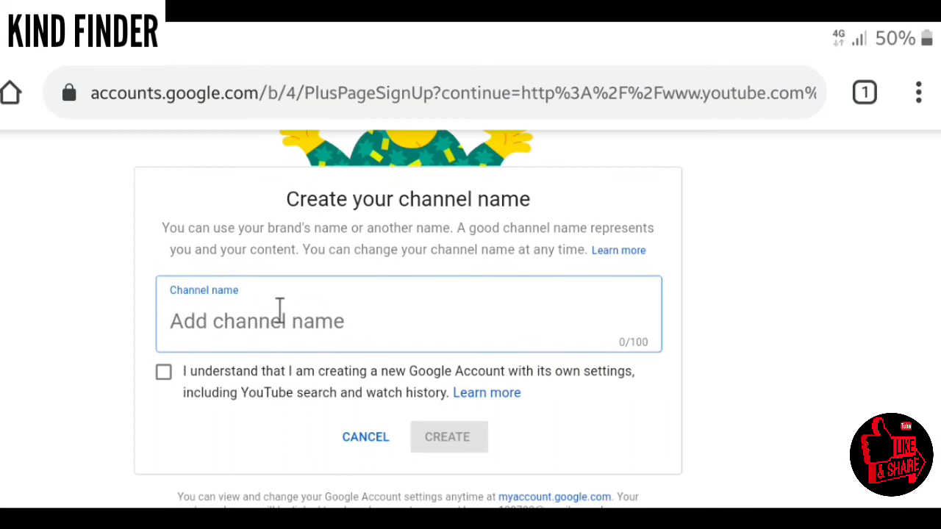
{"action": "left_click", "coordinate": [408, 321]}
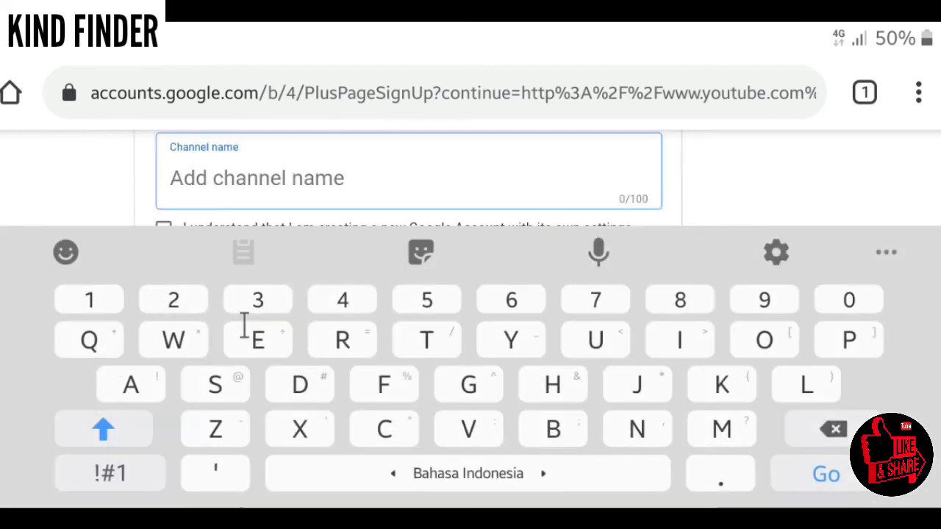
{"action": "left_click", "coordinate": [257, 178]}
{"action": "type", "text": "Kinny"}
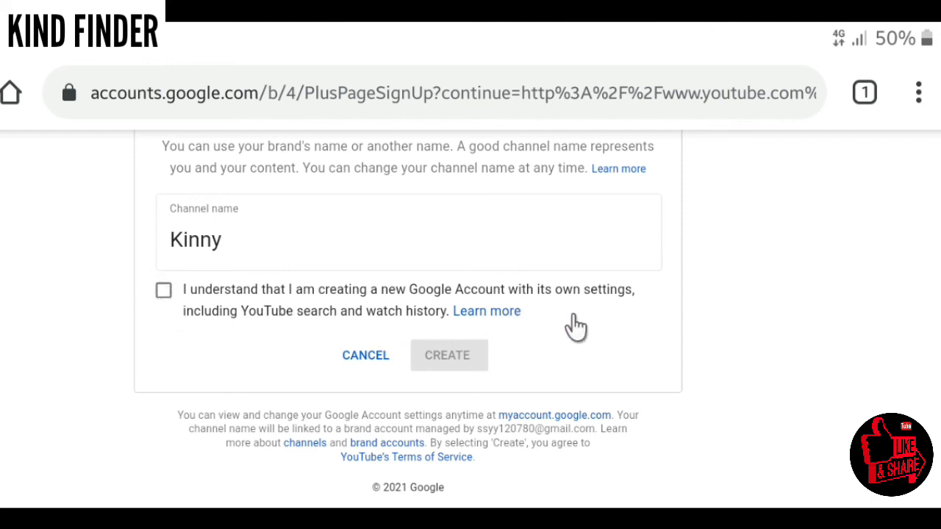
{"action": "mouse_move", "coordinate": [263, 355]}
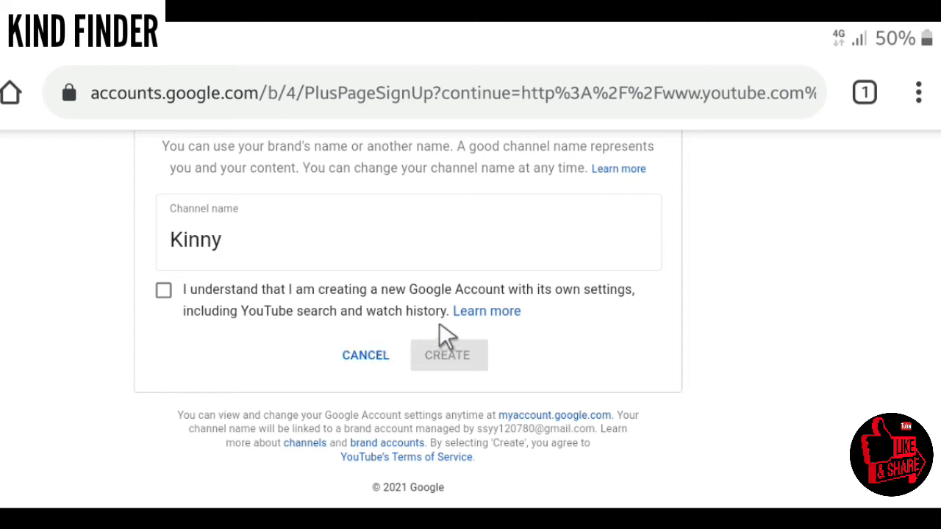
{"action": "mouse_move", "coordinate": [411, 305]}
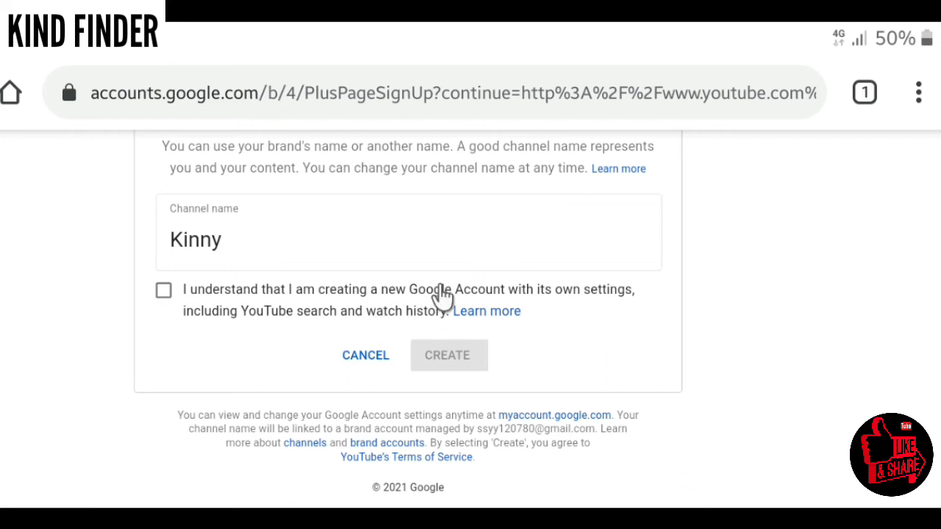
{"action": "mouse_move", "coordinate": [164, 294]}
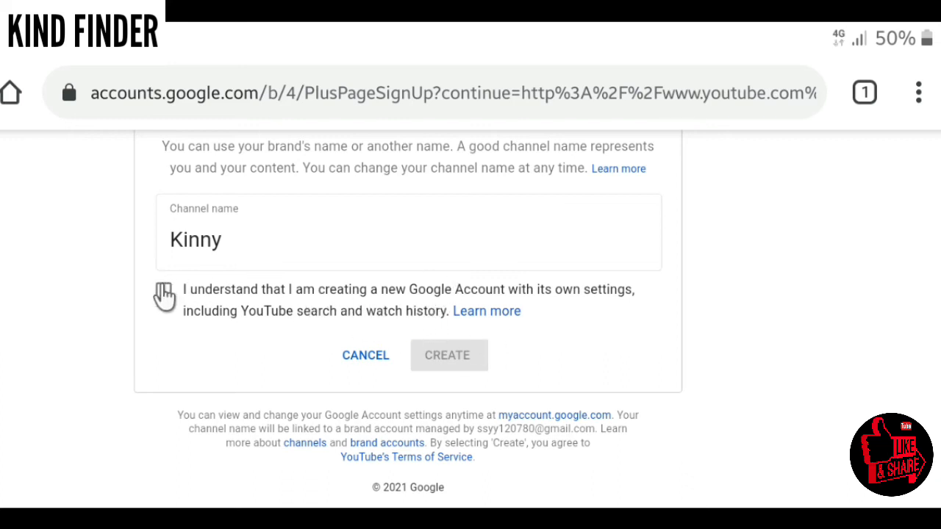
- Tick the 'I understand I am creating a new Google Account' box and create the Kinny channel
{"action": "left_click", "coordinate": [164, 290]}
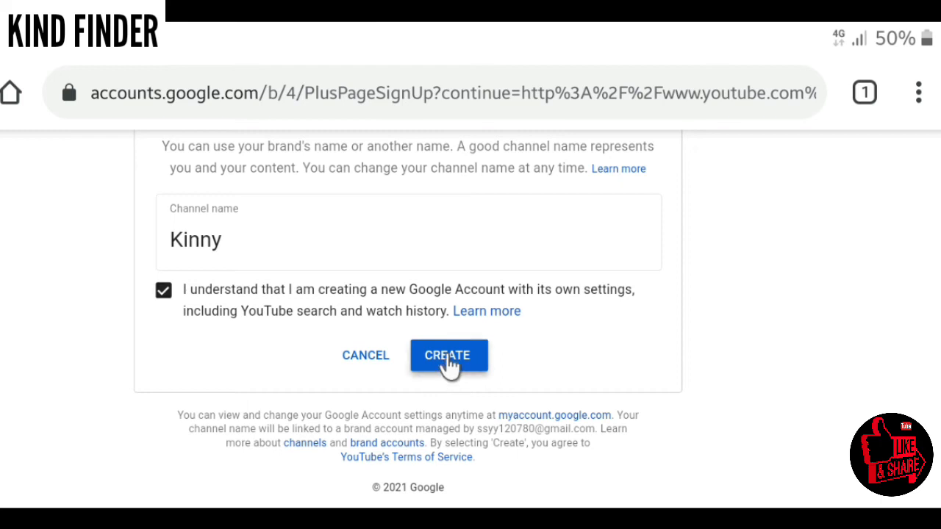
{"action": "left_click", "coordinate": [447, 354]}
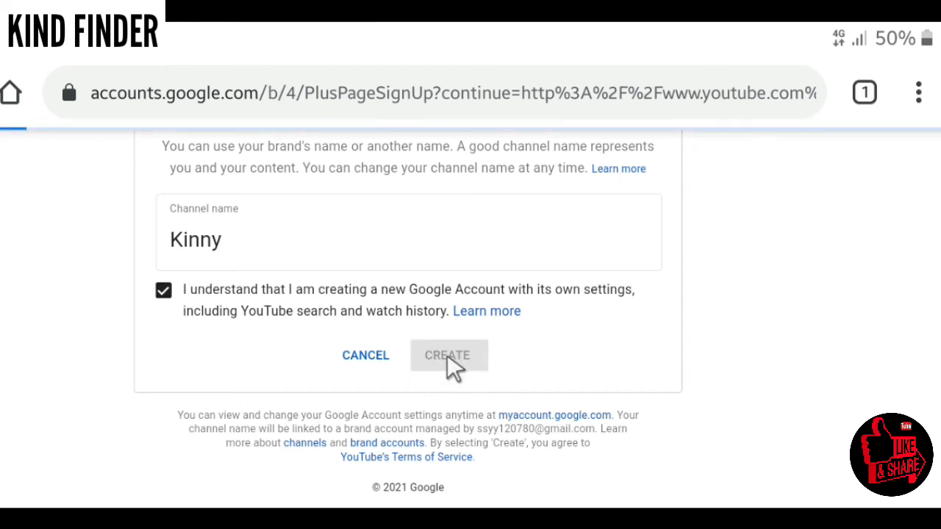
{"action": "left_click", "coordinate": [448, 355]}
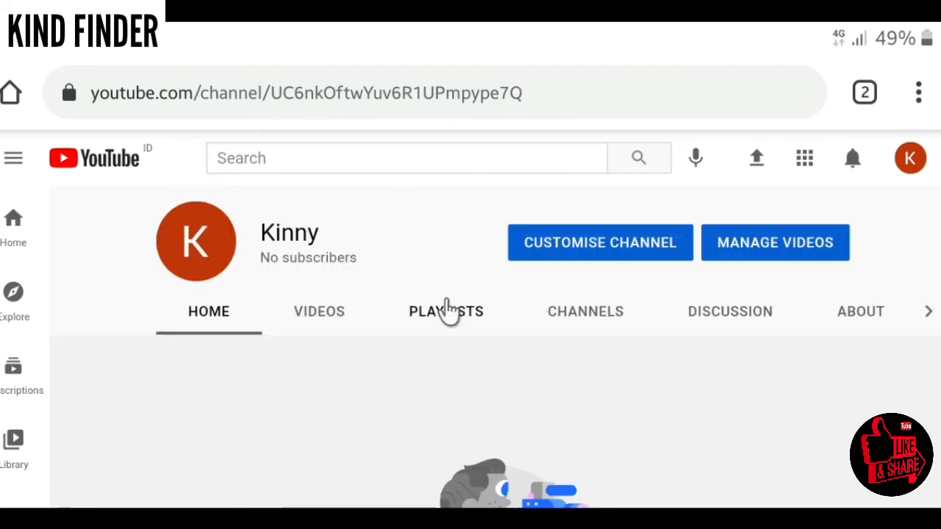
{"action": "mouse_move", "coordinate": [702, 294]}
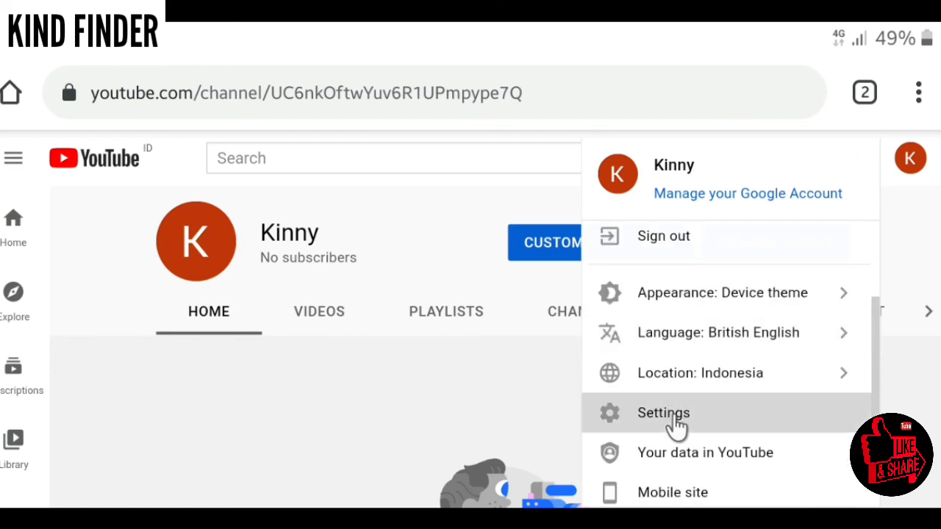
- Reach Your channels via Settings, showing Kinny active beside KF Channel and SS YY
{"action": "left_click", "coordinate": [662, 412]}
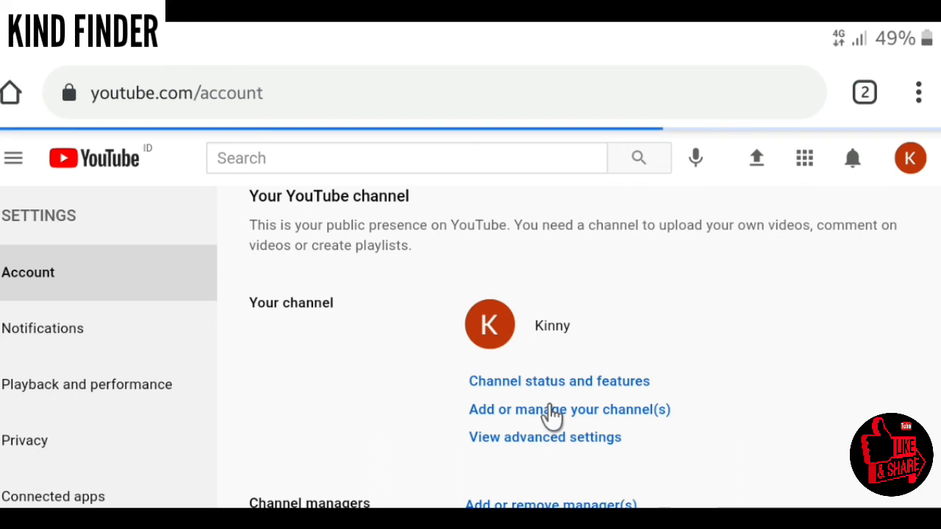
{"action": "left_click", "coordinate": [569, 408]}
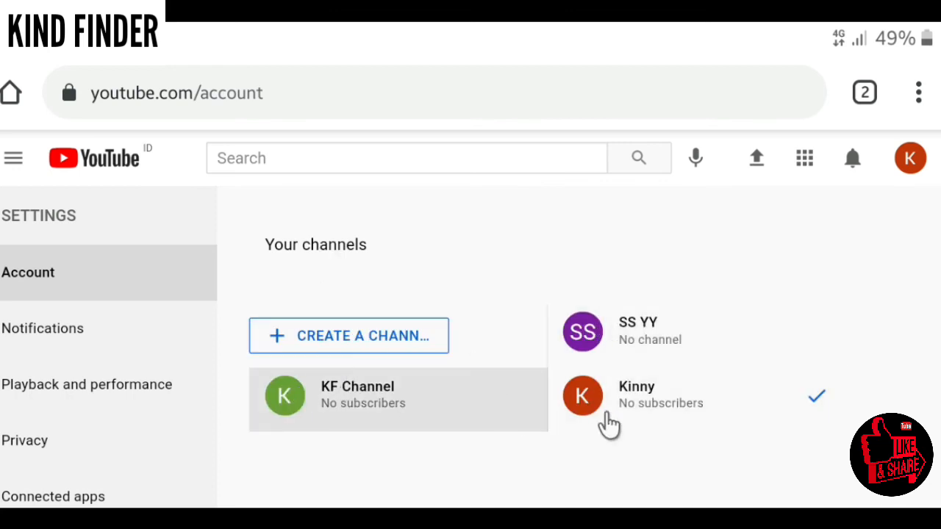
{"action": "mouse_move", "coordinate": [485, 409]}
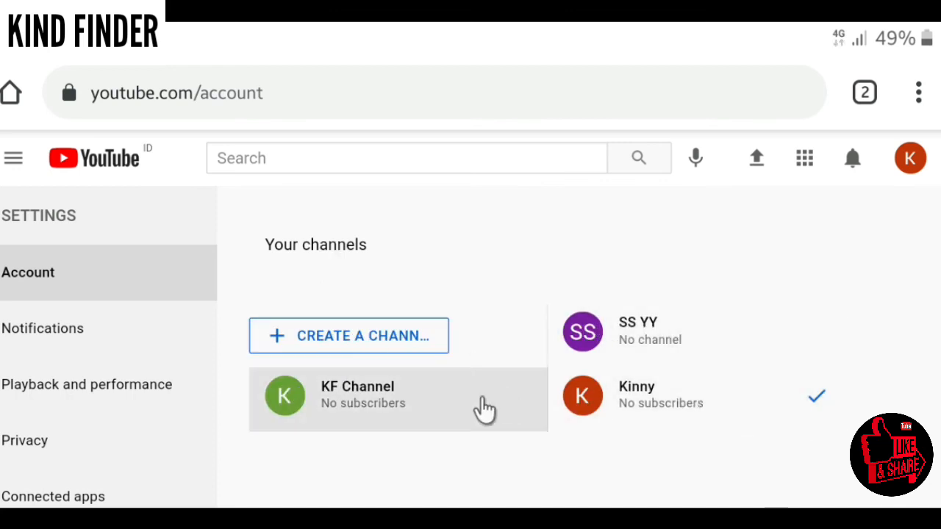
{"action": "mouse_move", "coordinate": [447, 336]}
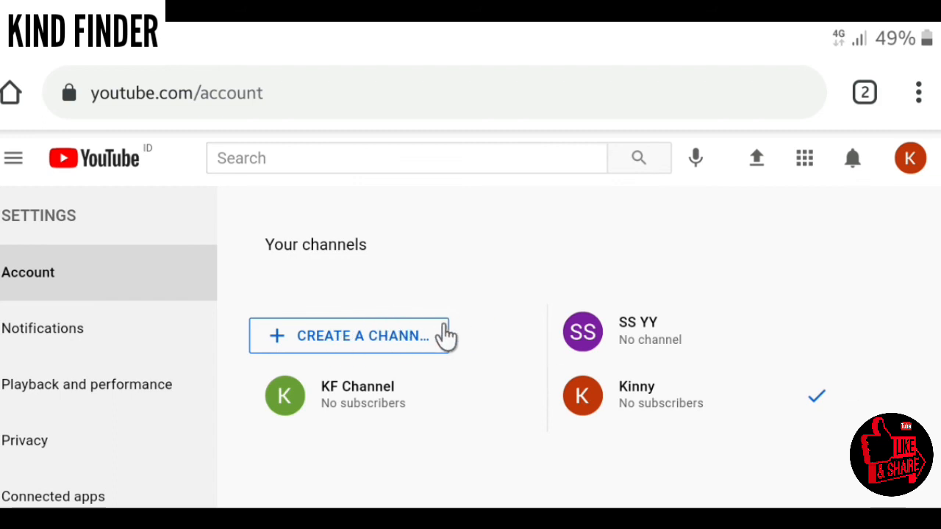
{"action": "mouse_move", "coordinate": [512, 361]}
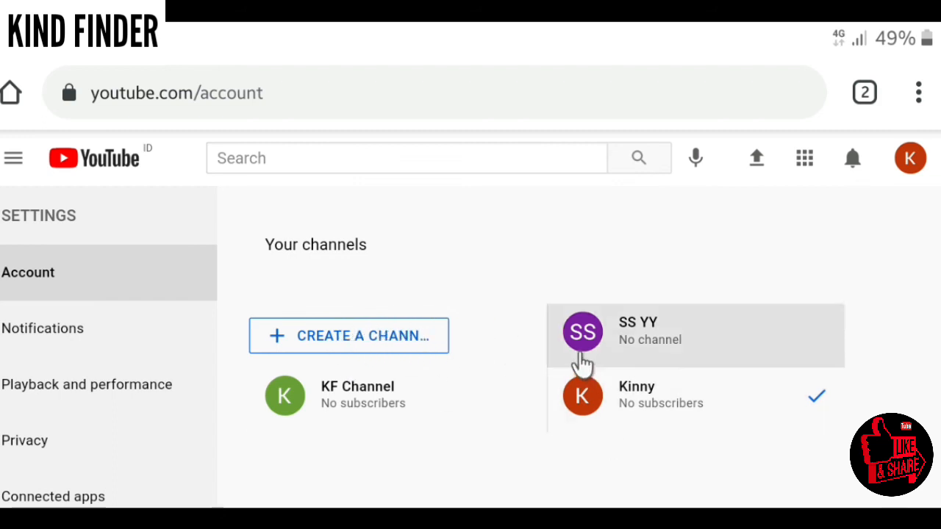
{"action": "mouse_move", "coordinate": [459, 400]}
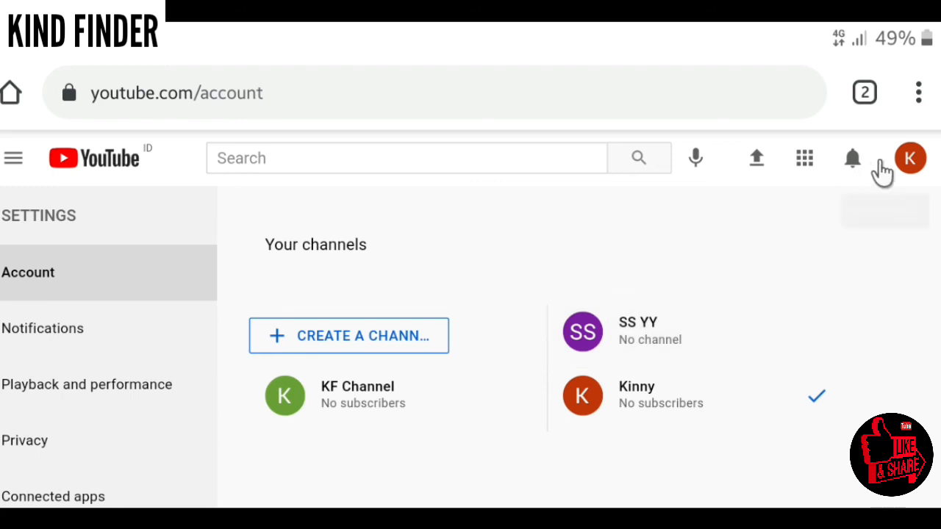
{"action": "mouse_move", "coordinate": [769, 270]}
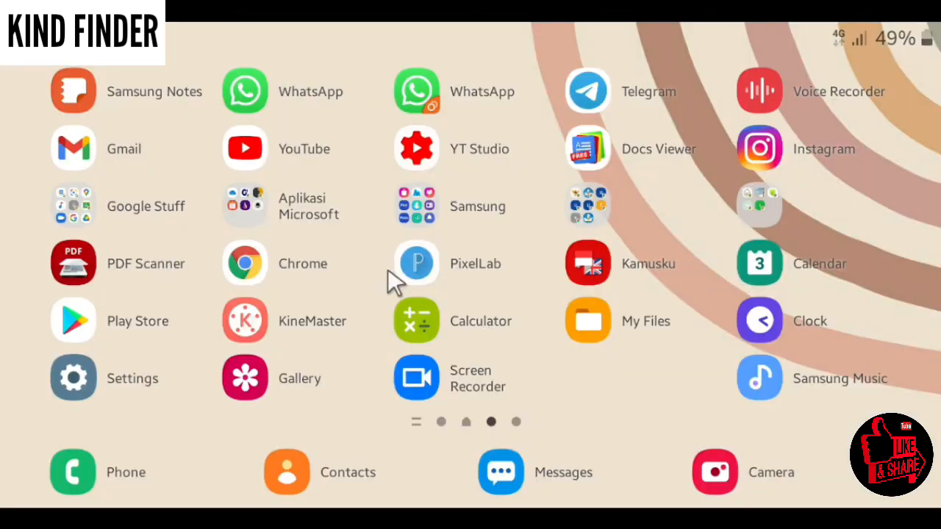
{"action": "mouse_move", "coordinate": [371, 318]}
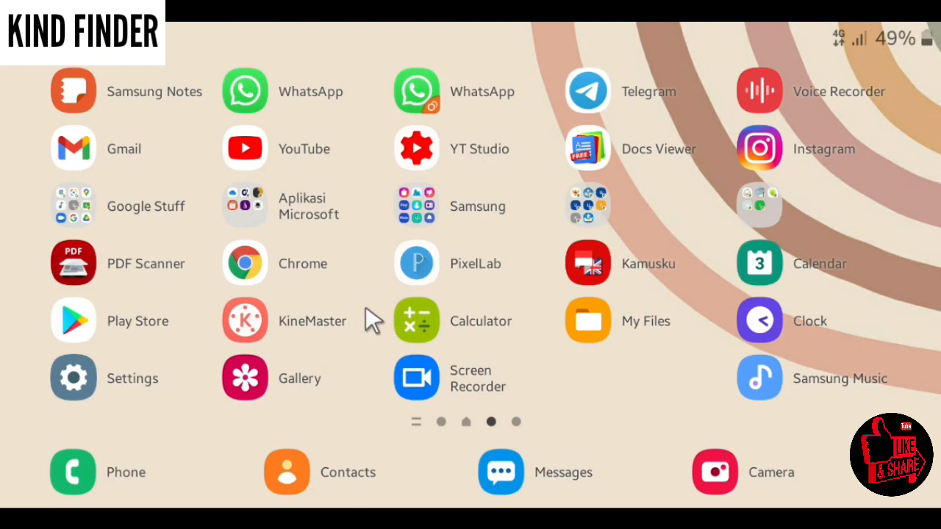